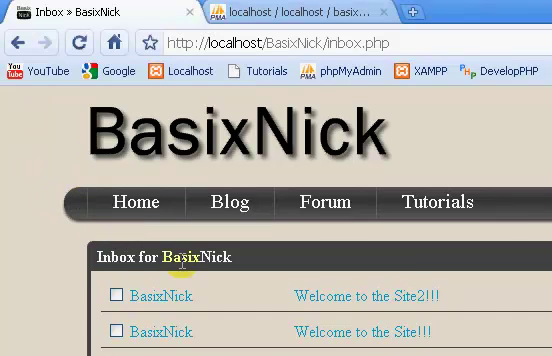
Step: Scroll through the inbox code and highlight the username in the inbox heading
{"action": "scroll", "scroll_direction": "down", "scroll_amount": 3}
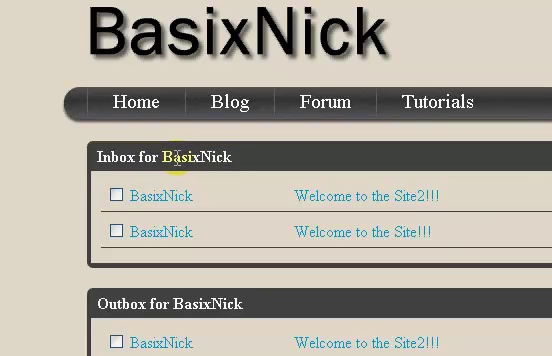
{"action": "double_click", "coordinate": [197, 156]}
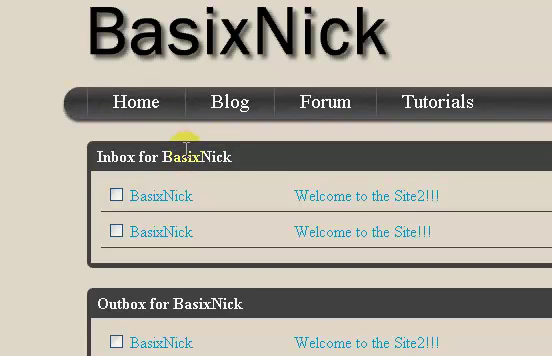
{"action": "scroll", "scroll_direction": "down", "scroll_amount": 3}
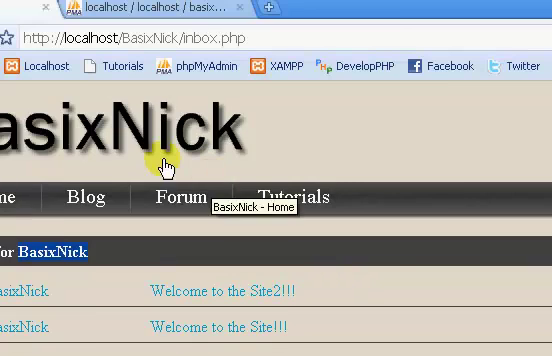
{"action": "scroll", "scroll_direction": "down", "scroll_amount": 3}
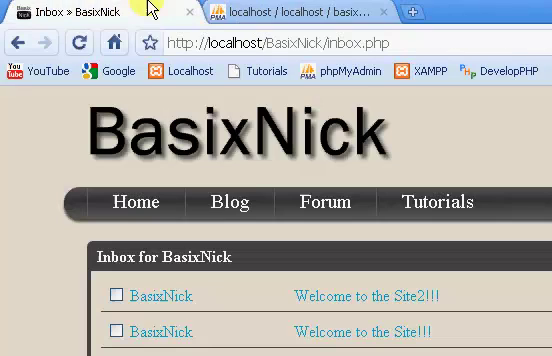
{"action": "scroll", "scroll_direction": "down", "scroll_amount": 3}
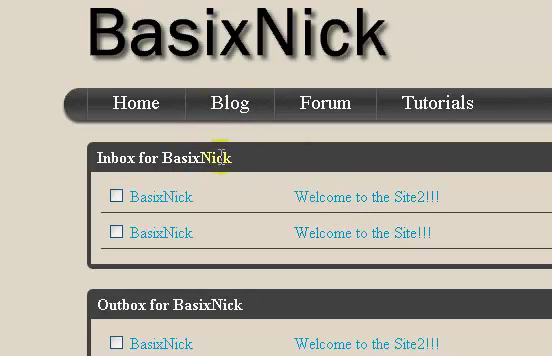
{"action": "mouse_move", "coordinate": [320, 160]}
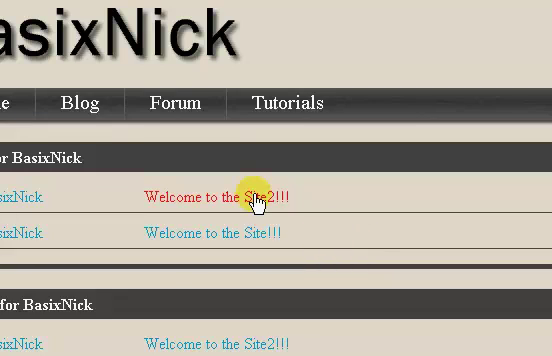
Step: Expand the 'Welcome to the Site2!!!' message, try its reply form, then return to the inbox
{"action": "left_click", "coordinate": [263, 195]}
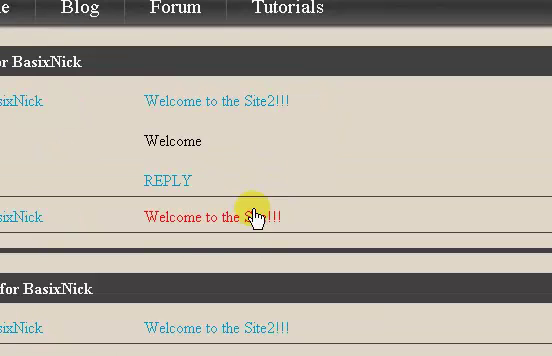
{"action": "left_click", "coordinate": [174, 181]}
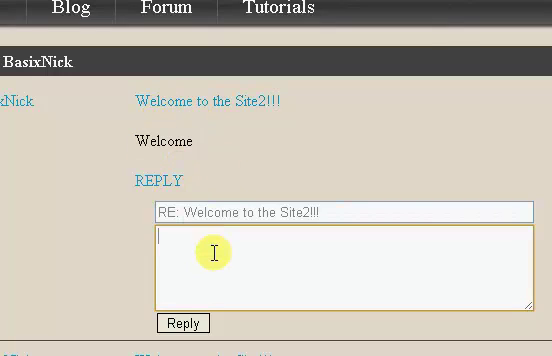
{"action": "left_click", "coordinate": [183, 323]}
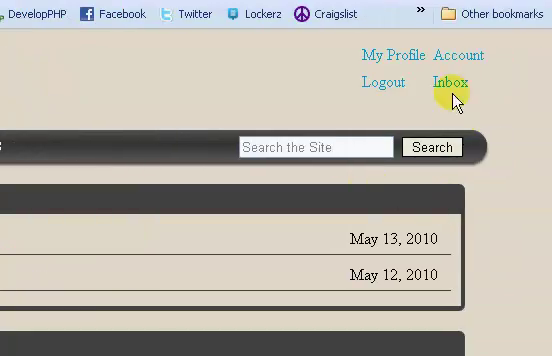
{"action": "left_click", "coordinate": [448, 80]}
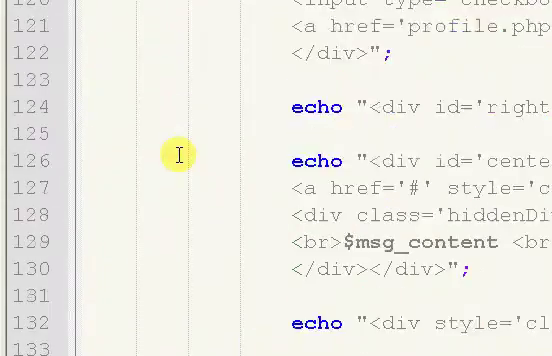
Step: Scroll down through the inbox and outbox code blocks
{"action": "scroll", "scroll_direction": "down", "scroll_amount": 3}
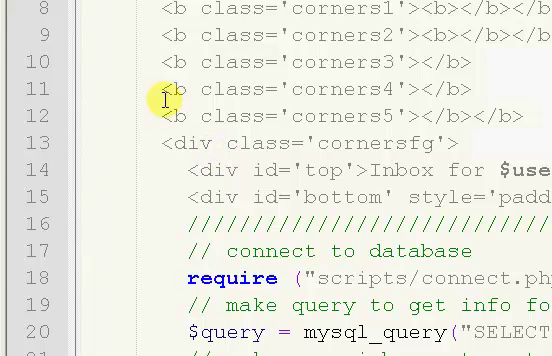
{"action": "mouse_move", "coordinate": [148, 92]}
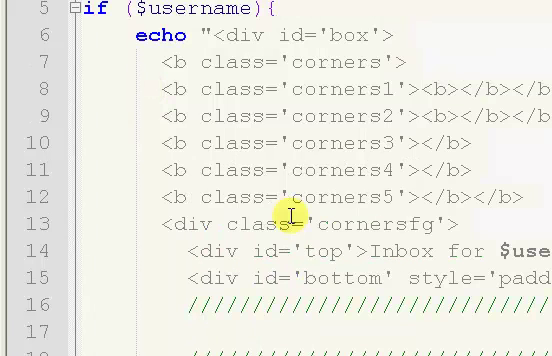
{"action": "scroll", "scroll_direction": "down", "scroll_amount": 3}
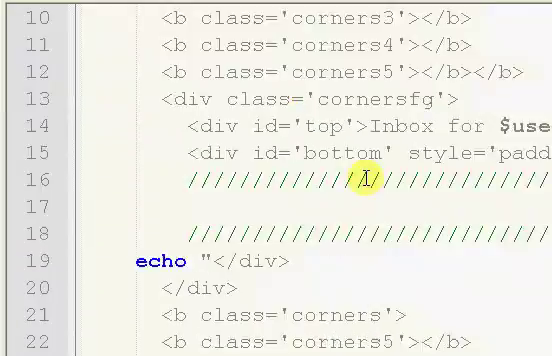
{"action": "scroll", "scroll_direction": "down", "scroll_amount": 3}
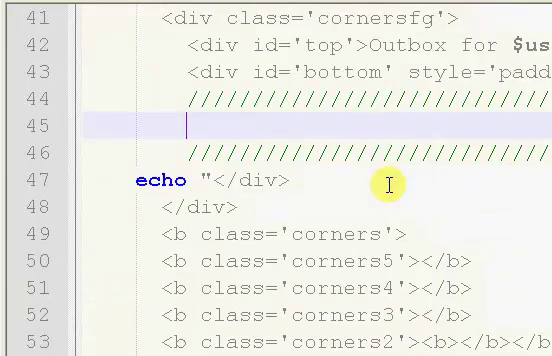
{"action": "scroll", "scroll_direction": "down", "scroll_amount": 3}
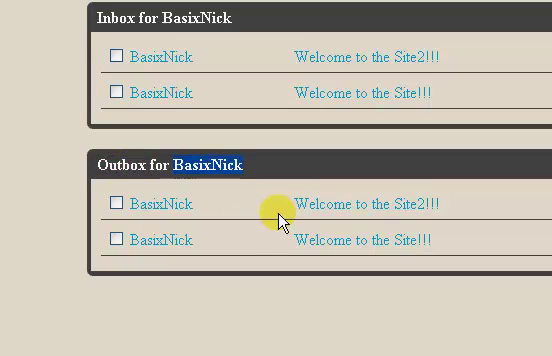
Step: Scroll the BasixNick page and reload inbox.php to show the emptied inbox and outbox boxes
{"action": "scroll", "scroll_direction": "up", "scroll_amount": 3}
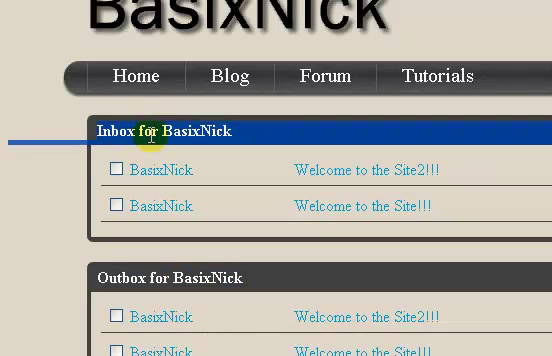
{"action": "scroll", "scroll_direction": "down", "scroll_amount": 3}
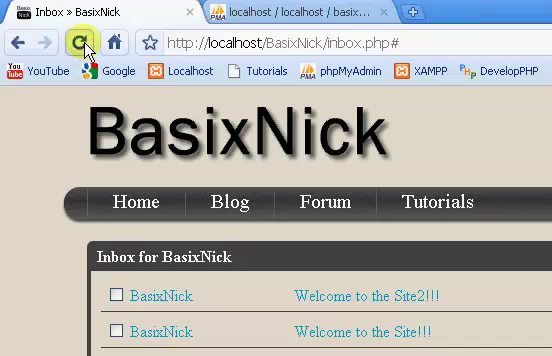
{"action": "scroll", "scroll_direction": "down", "scroll_amount": 3}
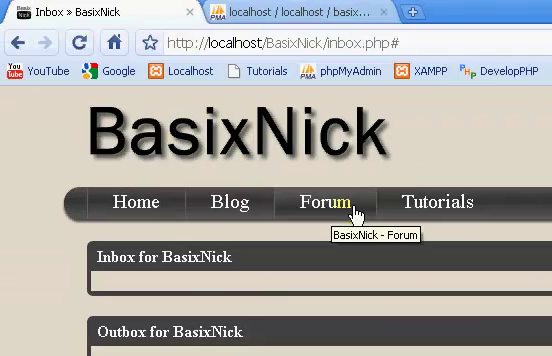
{"action": "left_click", "coordinate": [344, 202]}
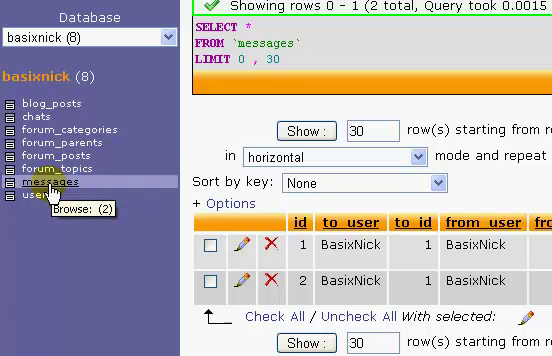
Step: Scroll the phpMyAdmin messages table page while emptying all its rows
{"action": "scroll", "scroll_direction": "down", "scroll_amount": 3}
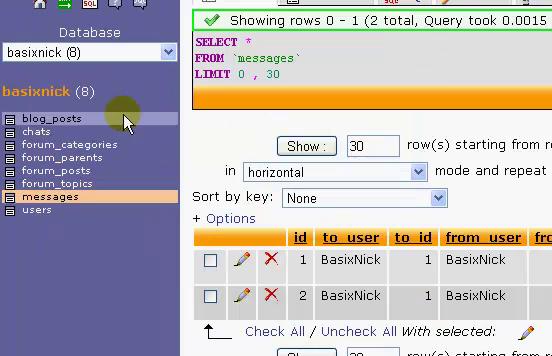
{"action": "mouse_move", "coordinate": [50, 188]}
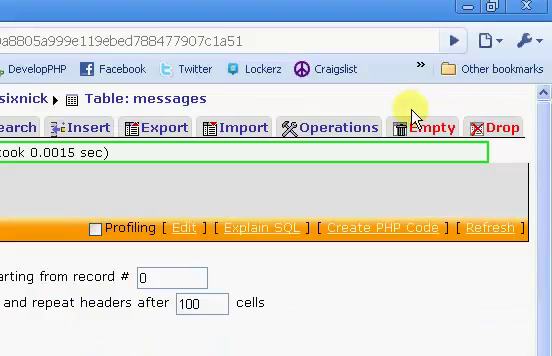
{"action": "scroll", "scroll_direction": "down", "scroll_amount": 3}
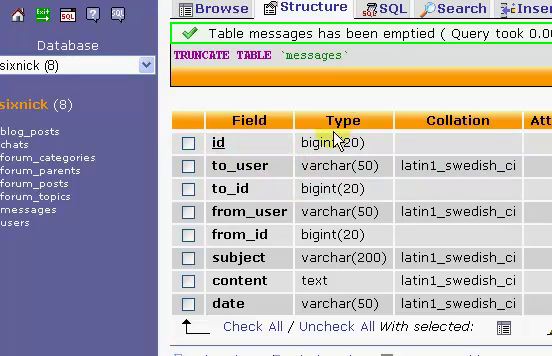
{"action": "scroll", "scroll_direction": "right", "scroll_amount": 3}
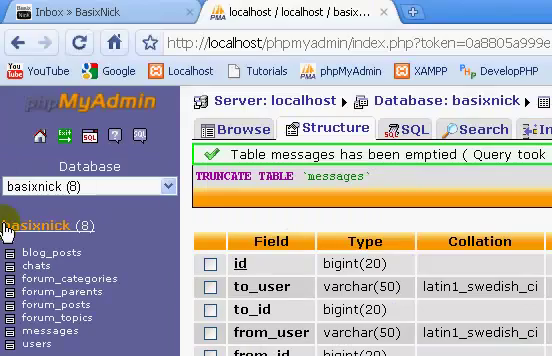
{"action": "scroll", "scroll_direction": "down", "scroll_amount": 3}
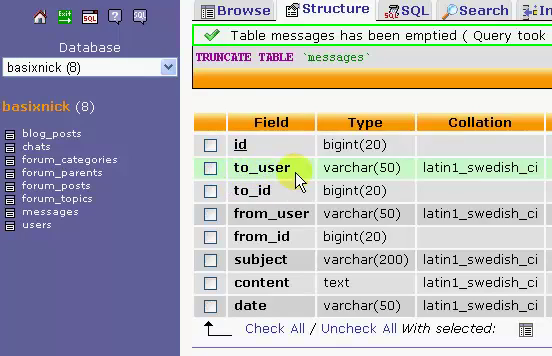
{"action": "double_click", "coordinate": [338, 166]}
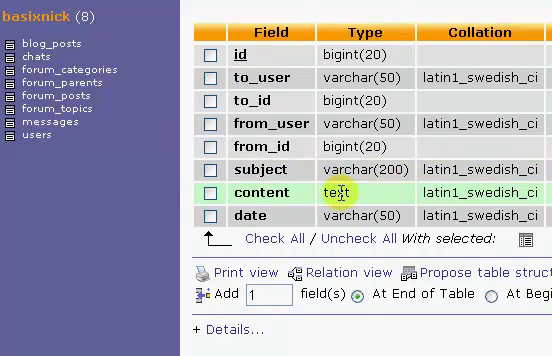
{"action": "scroll", "scroll_direction": "down", "scroll_amount": 3}
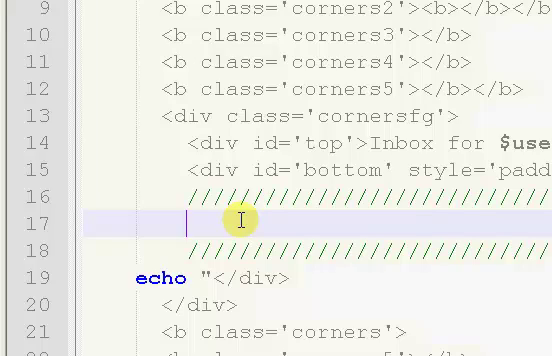
Step: Add require('scripts/connect.php'); at the start of the inbox section
{"action": "scroll", "scroll_direction": "down", "scroll_amount": 3}
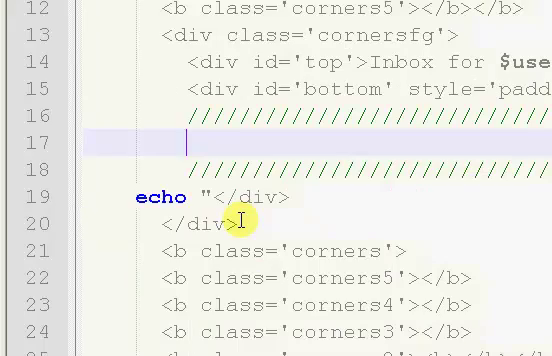
{"action": "mouse_move", "coordinate": [332, 250]}
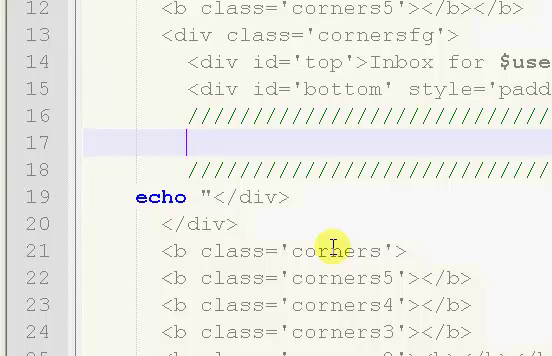
{"action": "type", "text": "r"}
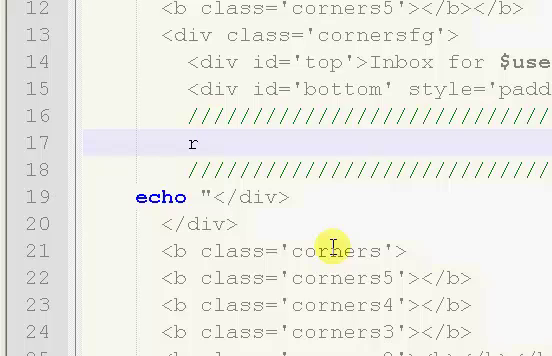
{"action": "type", "text": "e"}
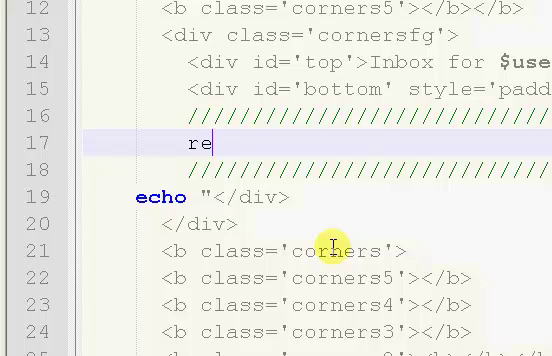
{"action": "type", "text": "quire"}
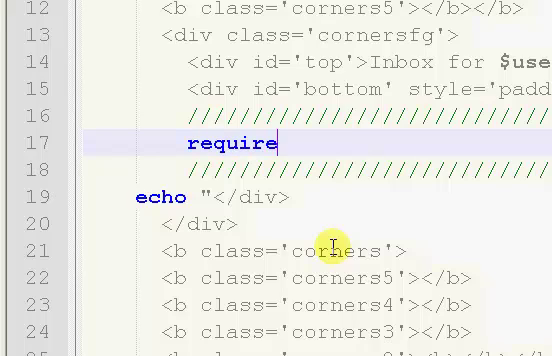
{"action": "type", "text": "();"}
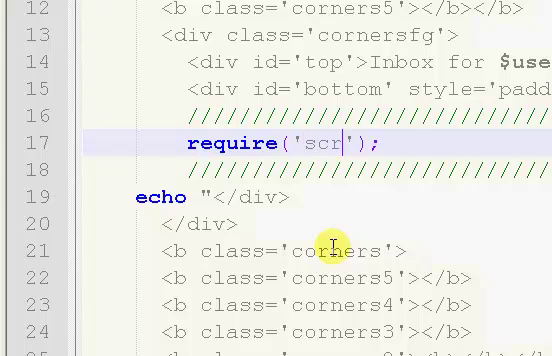
{"action": "type", "text": "ipts/con"}
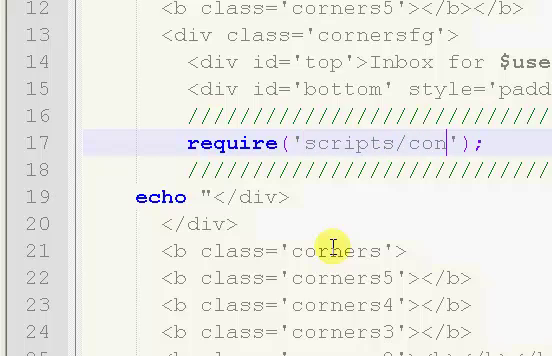
{"action": "type", "text": "nect.php"}
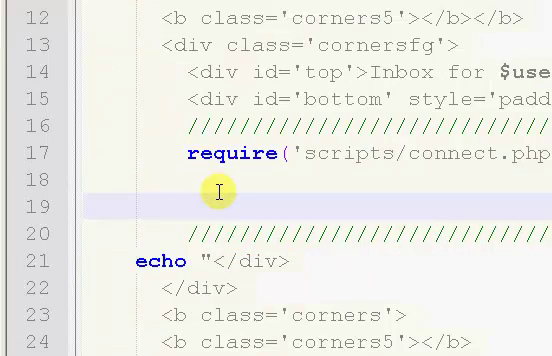
Step: Add $query = mysql_query(); on the next line, correcting the misspelled function name
{"action": "type", "text": "$"}
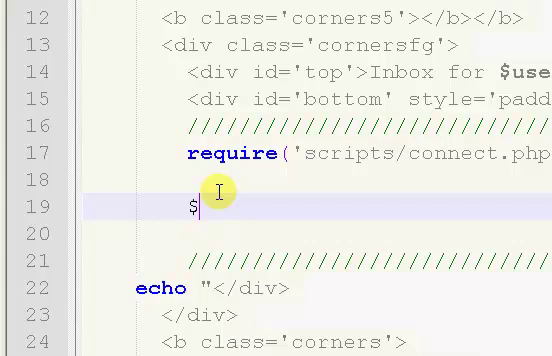
{"action": "type", "text": "quer"}
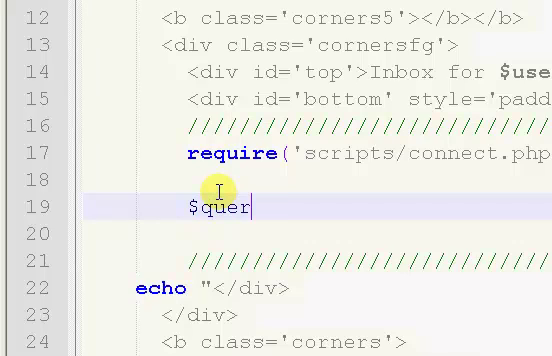
{"action": "type", "text": "y ="}
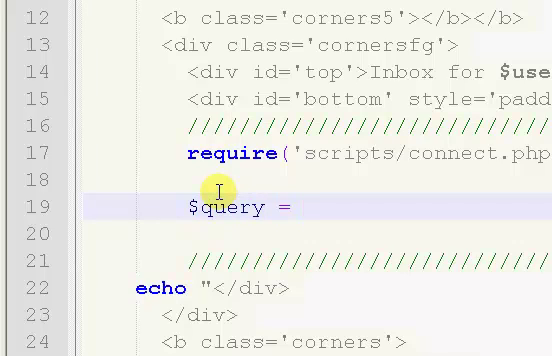
{"action": "type", "text": "mysql_"}
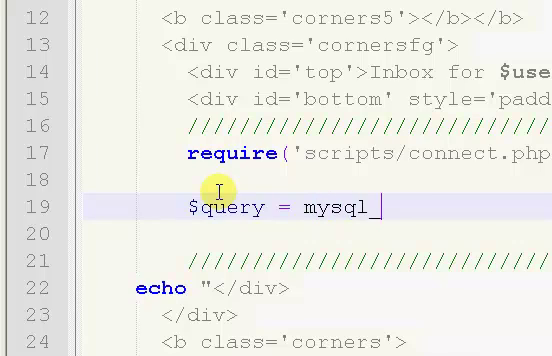
{"action": "type", "text": "querey"}
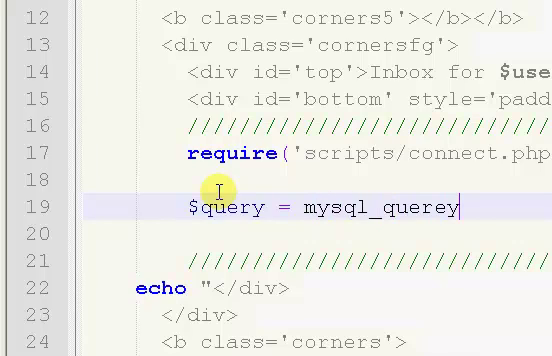
{"action": "key", "text": "BackSpace"}
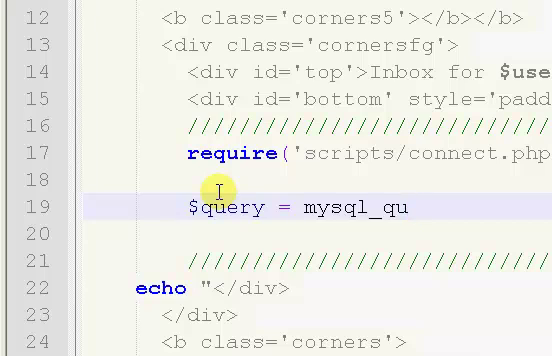
{"action": "type", "text": "ery();"}
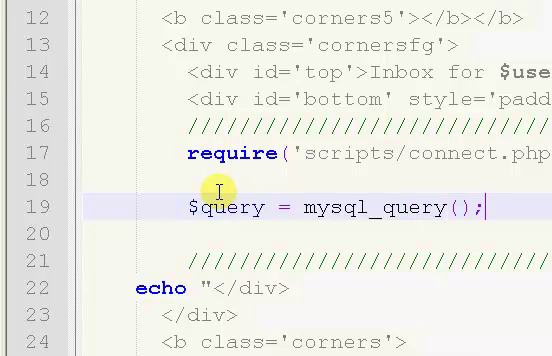
Step: Put empty quotes in mysql_query(), then review $userid and $username in top.php
{"action": "type", "text": "\"\""}
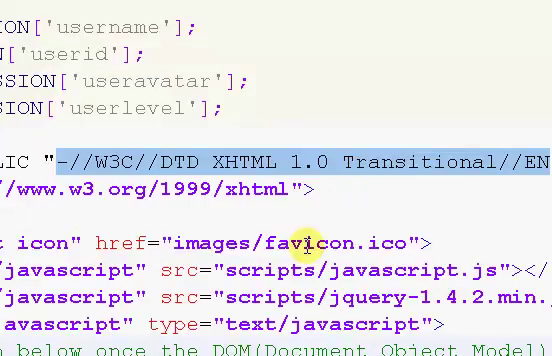
{"action": "scroll", "scroll_direction": "up", "scroll_amount": 3}
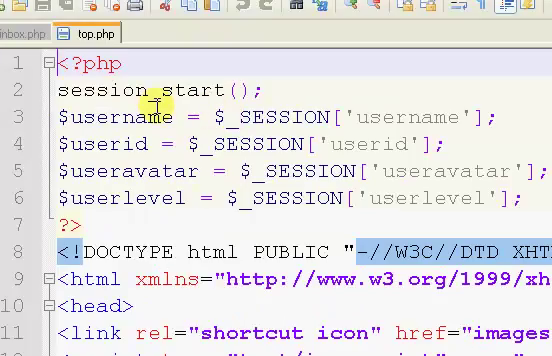
{"action": "double_click", "coordinate": [58, 90]}
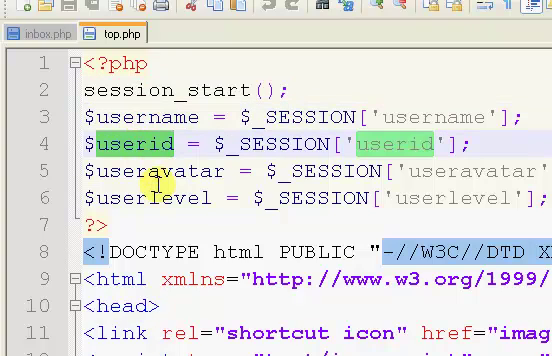
{"action": "scroll", "scroll_direction": "down", "scroll_amount": 3}
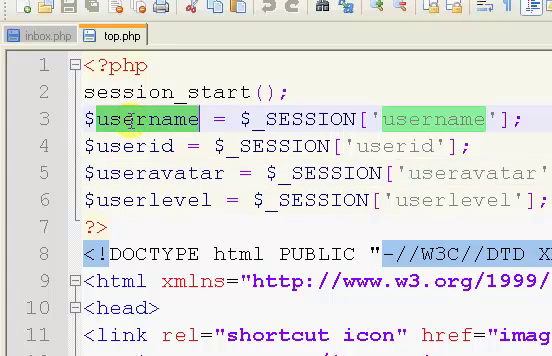
{"action": "left_click", "coordinate": [140, 119]}
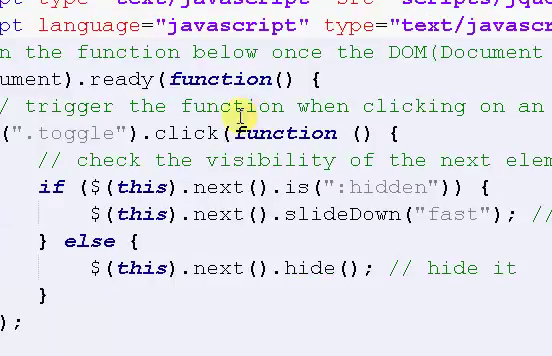
{"action": "mouse_move", "coordinate": [163, 103]}
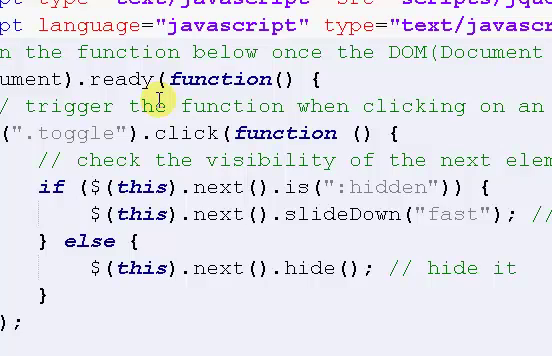
{"action": "scroll", "scroll_direction": "down", "scroll_amount": 3}
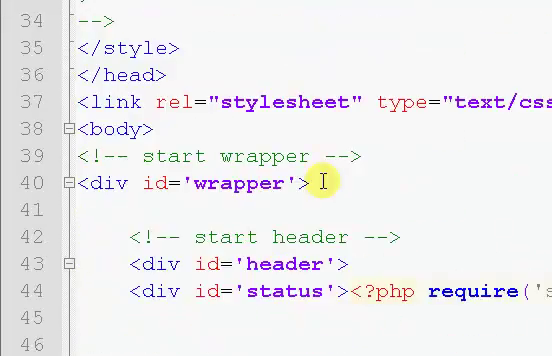
{"action": "scroll", "scroll_direction": "down", "scroll_amount": 3}
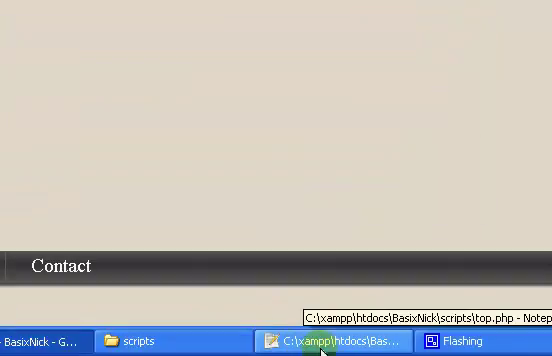
Step: Bring Notepad++ back and scroll inbox.php to the top of the inbox box markup
{"action": "left_click", "coordinate": [340, 341]}
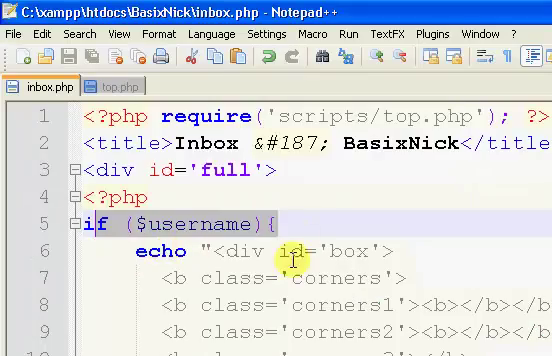
{"action": "scroll", "scroll_direction": "down", "scroll_amount": 3}
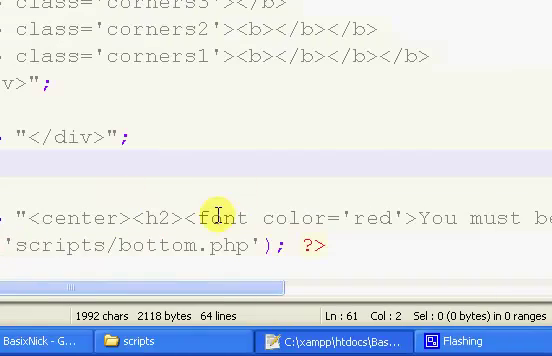
{"action": "mouse_move", "coordinate": [325, 230]}
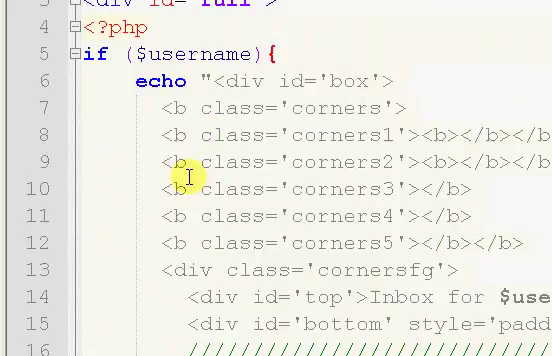
{"action": "mouse_move", "coordinate": [225, 173]}
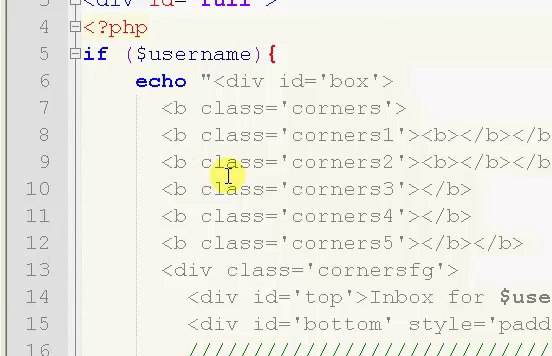
{"action": "scroll", "scroll_direction": "down", "scroll_amount": 3}
{"action": "type", "text": "$query = mysql_query(\"\");"}
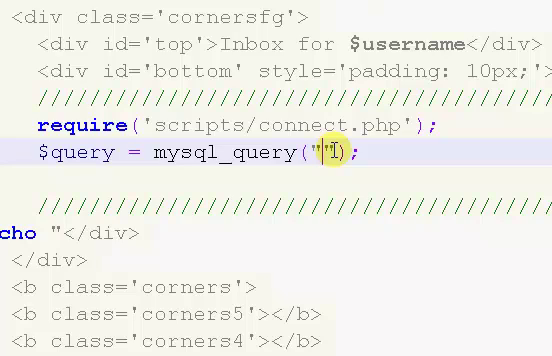
Step: Type SELECT * FROM messages WHERE from_id='$username' inside the mysql_query() quotes
{"action": "type", "text": "SELE"}
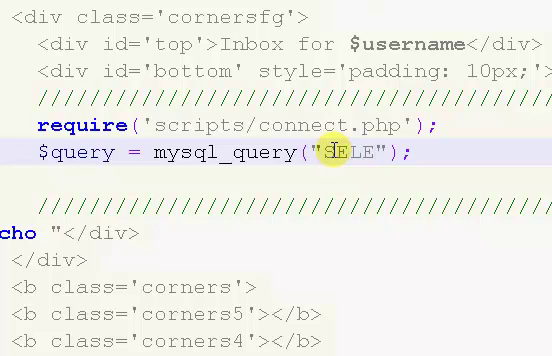
{"action": "type", "text": "CT"}
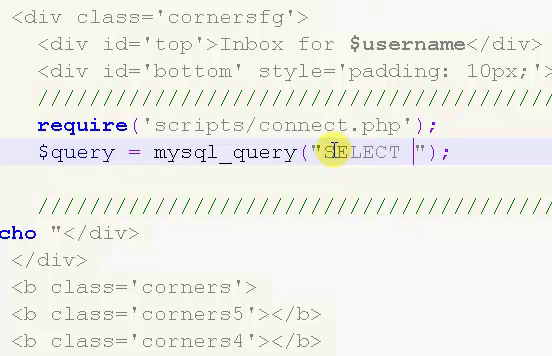
{"action": "type", "text": "* FGROM"}
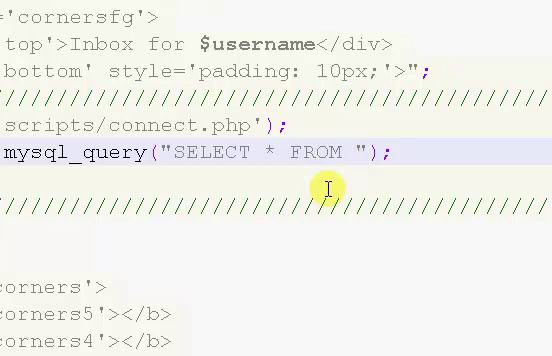
{"action": "type", "text": "messages"}
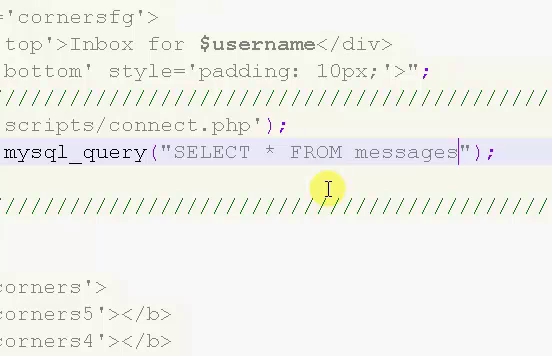
{"action": "type", "text": "WHERE"}
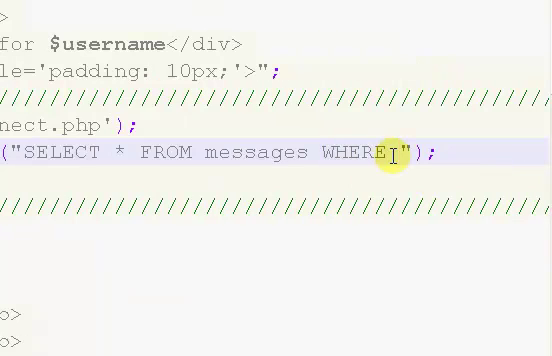
{"action": "type", "text": "from"}
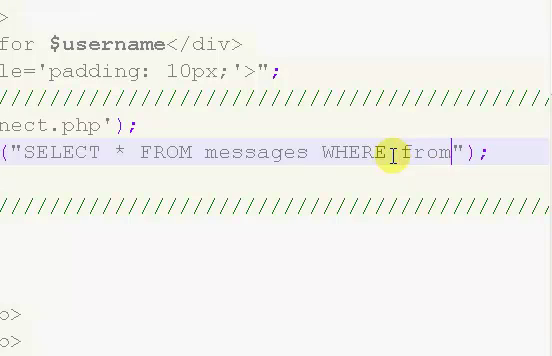
{"action": "type", "text": "_id"}
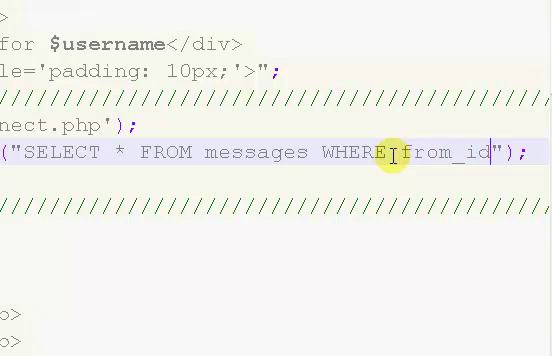
{"action": "type", "text": "=''"}
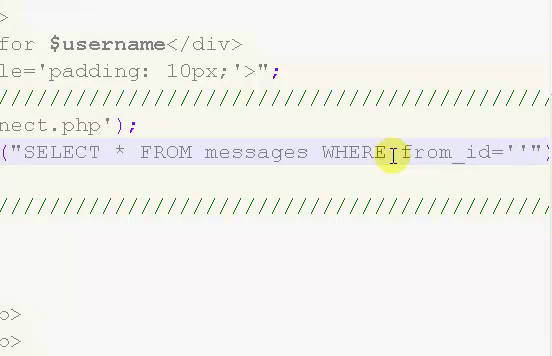
{"action": "type", "text": "$username"}
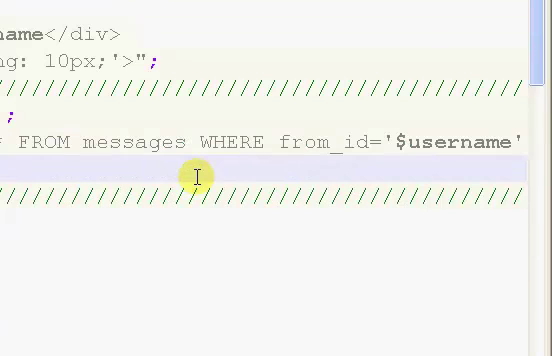
{"action": "scroll", "scroll_direction": "down", "scroll_amount": 3}
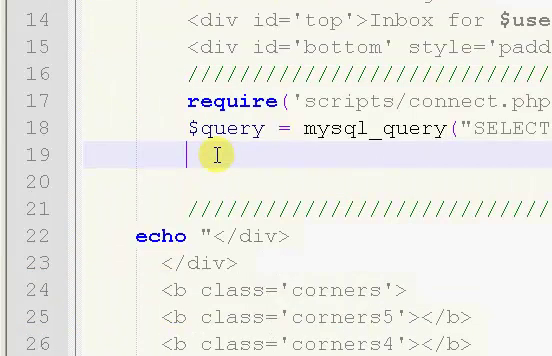
Step: Add $numrows = mysql_num_rows($query); below the query line
{"action": "type", "text": "$numrows"}
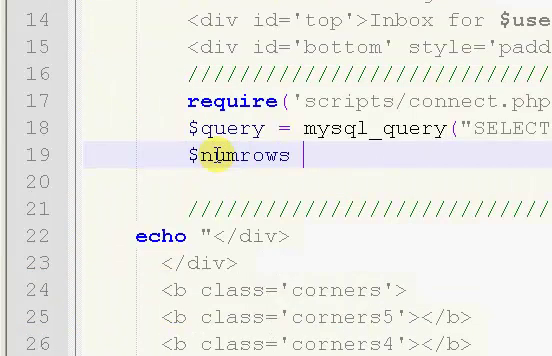
{"action": "type", "text": "= mysql"}
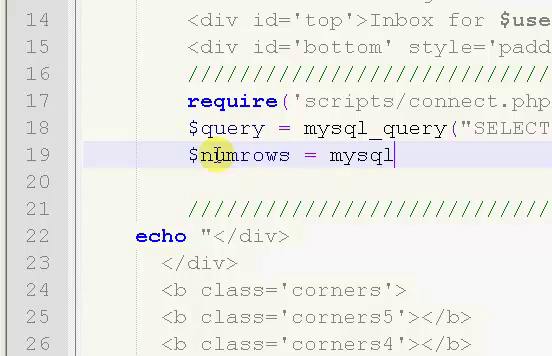
{"action": "type", "text": "_num_row"}
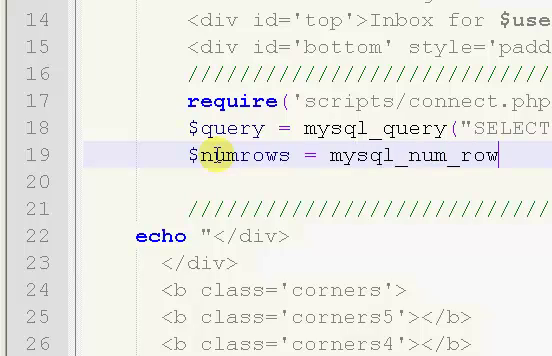
{"action": "type", "text": "s();"}
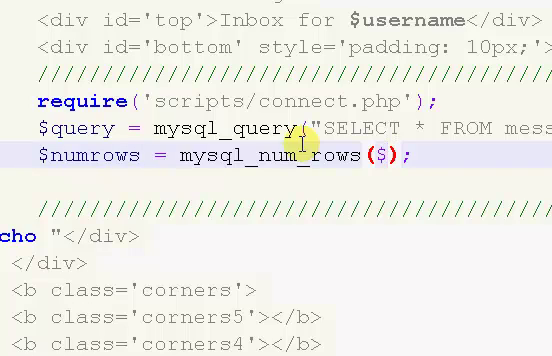
{"action": "type", "text": "$query"}
{"action": "type", "text": "if"}
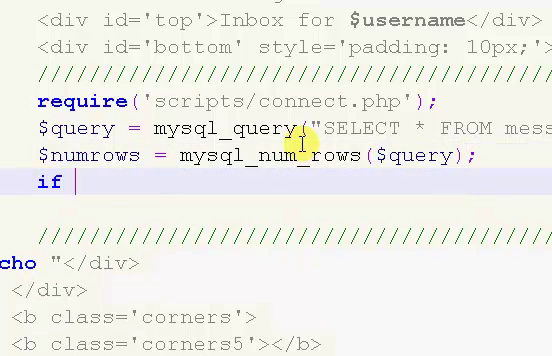
Step: Add if ($numrows != 0){ } with an else echoing "You have no messages in your inbox."
{"action": "type", "text": "($num)"}
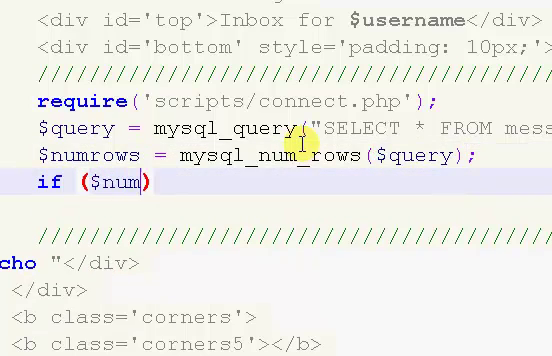
{"action": "type", "text": "rows"}
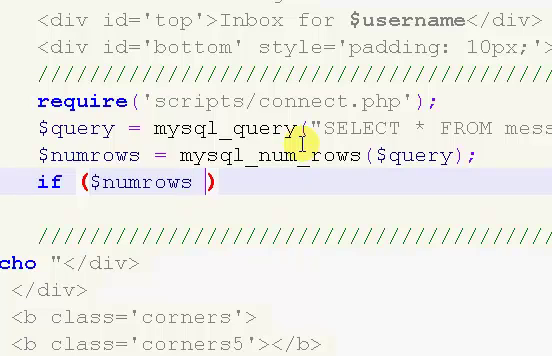
{"action": "type", "text": "!= 0"}
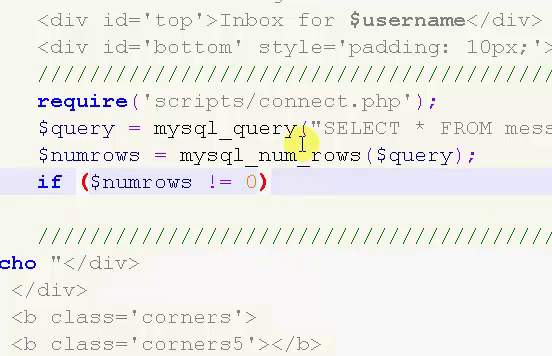
{"action": "type", "text": "{"}
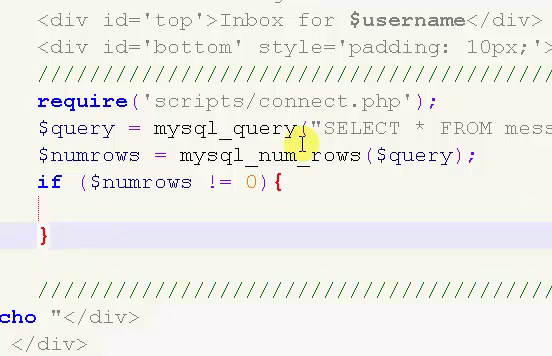
{"action": "type", "text": "else"}
{"action": "type", "text": "echo"}
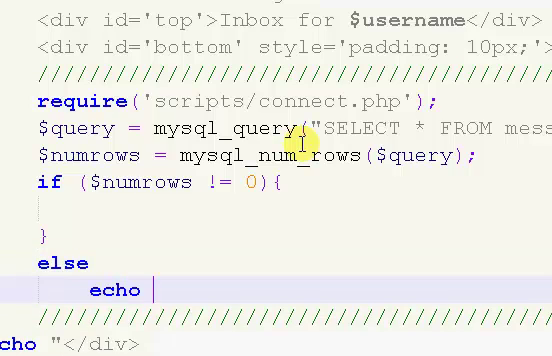
{"action": "type", "text": "\"\";"}
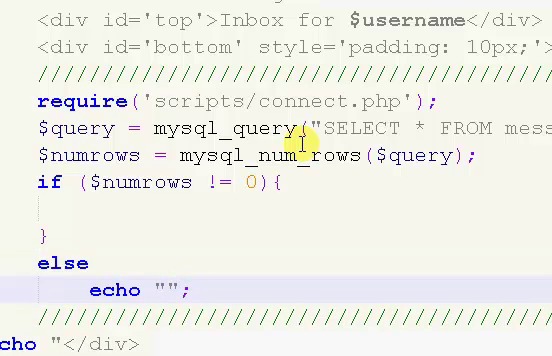
{"action": "type", "text": "You have no"}
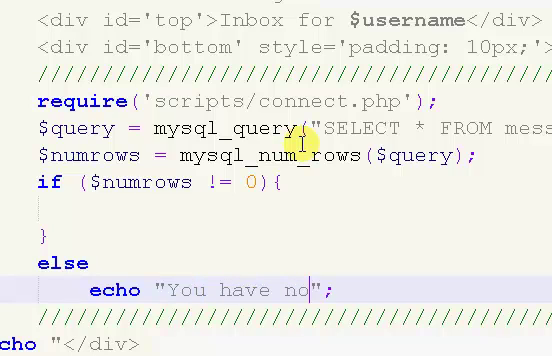
{"action": "type", "text": "messages in"}
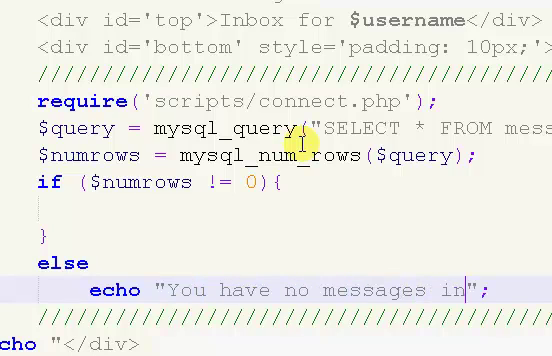
{"action": "type", "text": "yout i"}
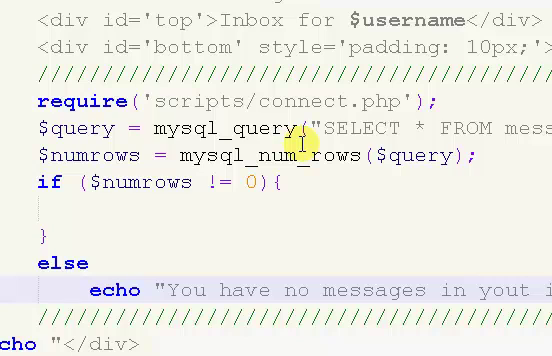
{"action": "mouse_move", "coordinate": [397, 226]}
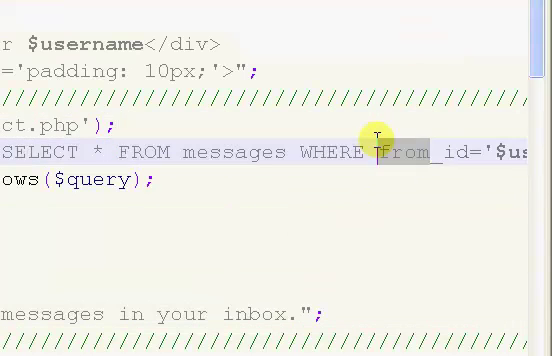
Step: Replace from_id with to_id in the query's WHERE clause and select the new field
{"action": "type", "text": "to_id"}
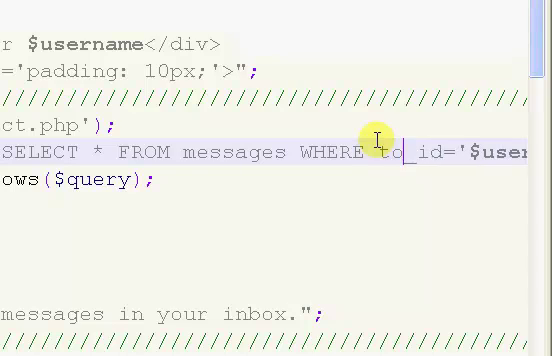
{"action": "double_click", "coordinate": [408, 152]}
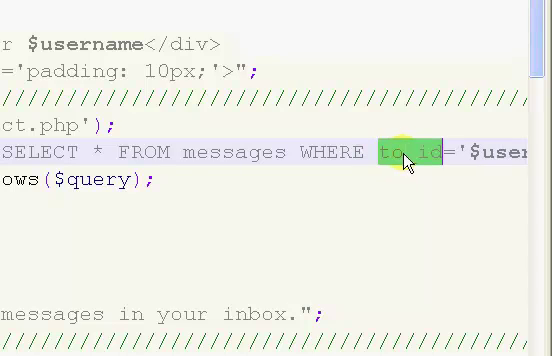